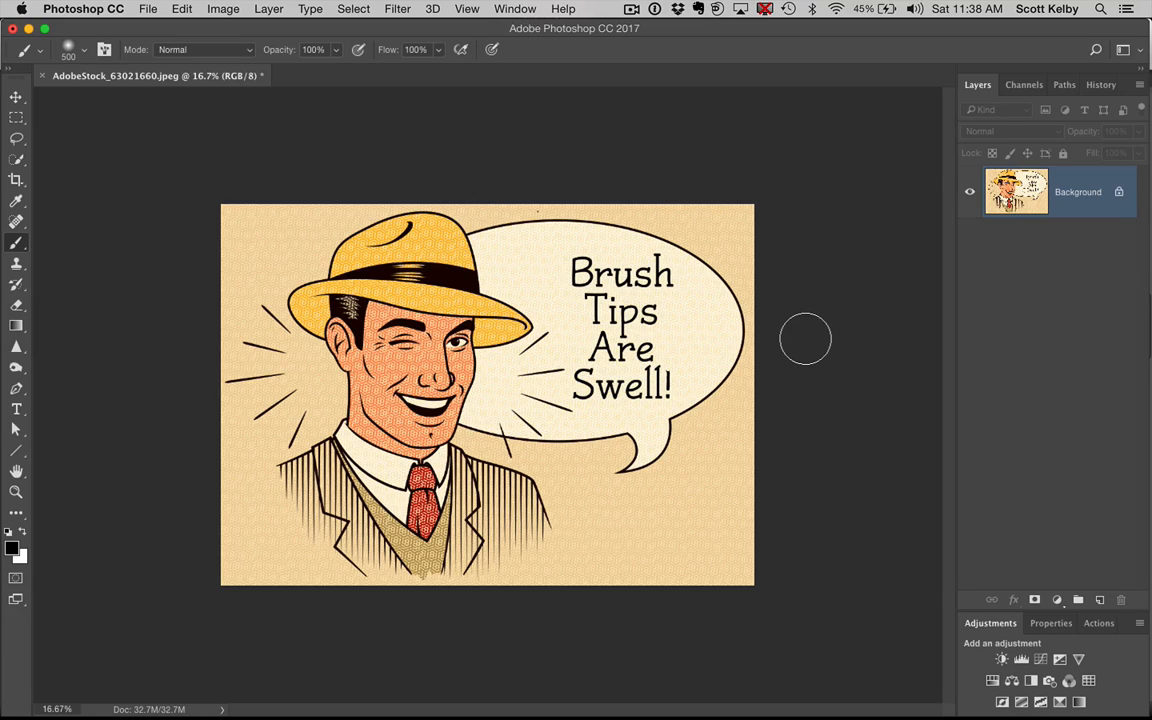
{"action": "mouse_move", "coordinate": [792, 300]}
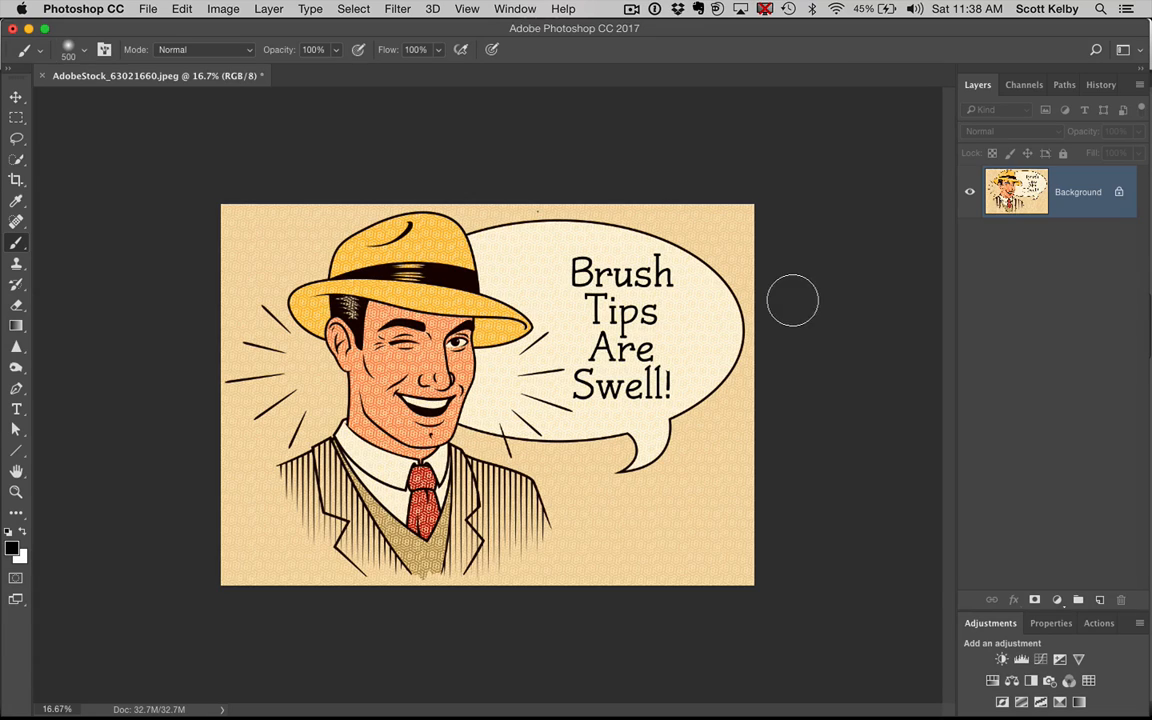
{"action": "mouse_move", "coordinate": [681, 263]}
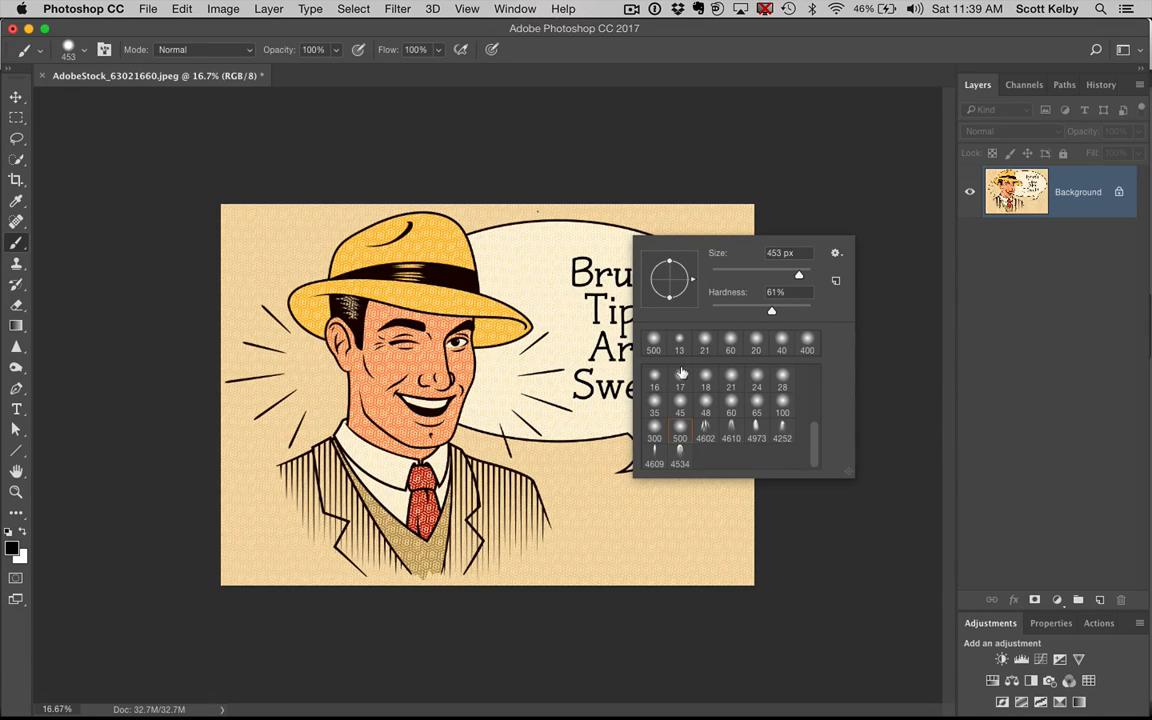
{"action": "mouse_move", "coordinate": [755, 417]}
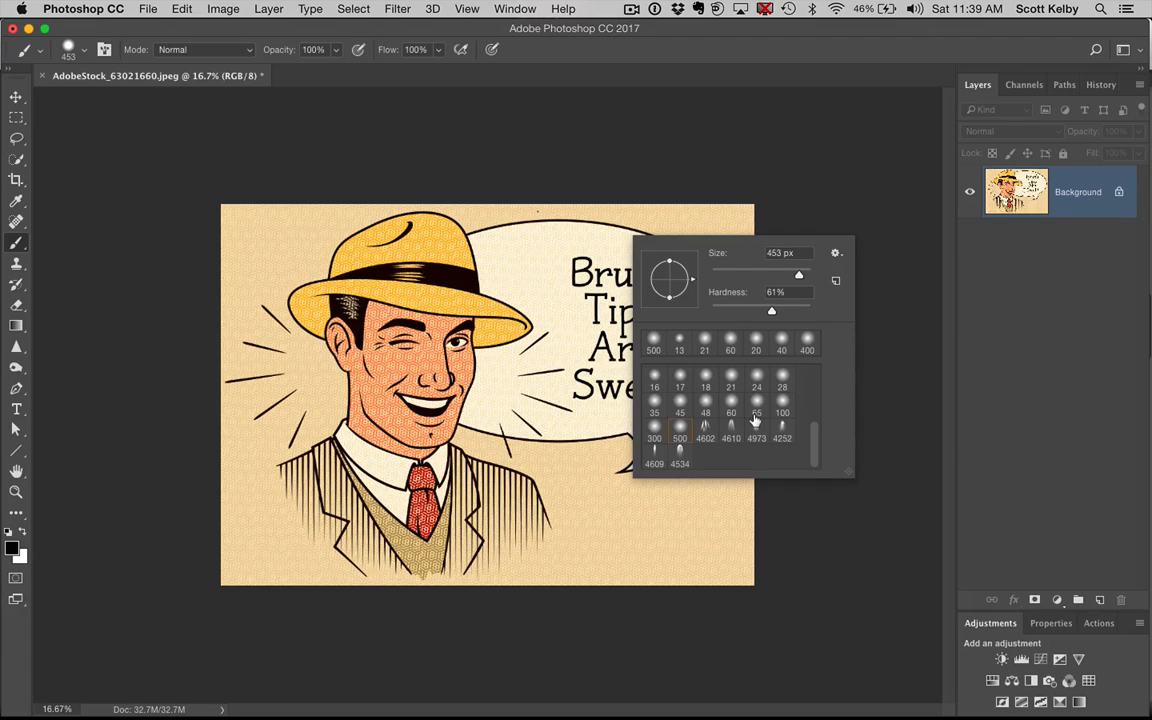
{"action": "mouse_move", "coordinate": [559, 233]}
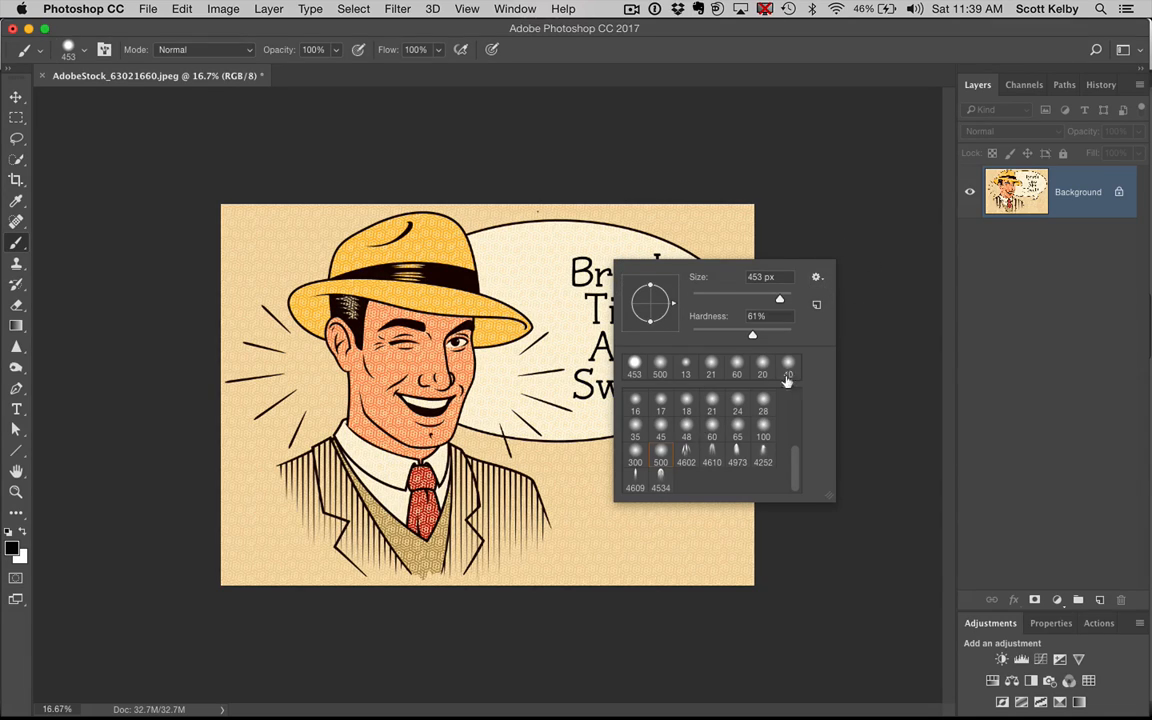
Show brush presets as stroke thumbnails and try the soft 20 px and 500 px brushes.
{"action": "left_click", "coordinate": [816, 277]}
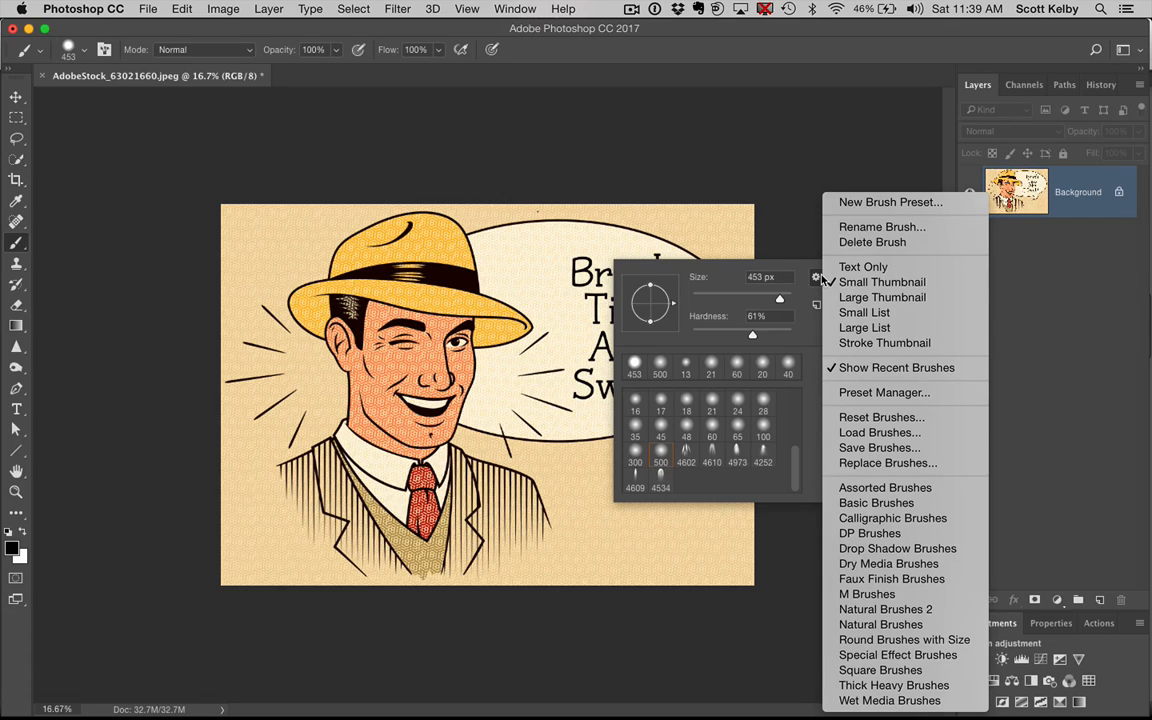
{"action": "mouse_move", "coordinate": [884, 343]}
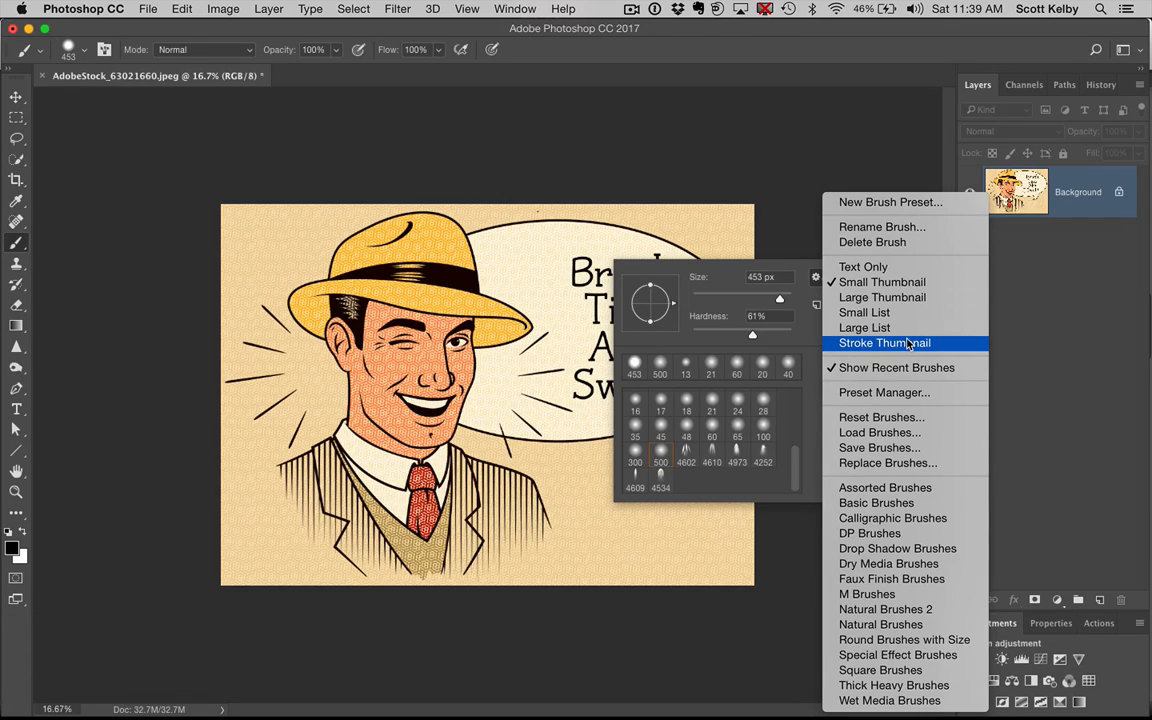
{"action": "left_click", "coordinate": [884, 342]}
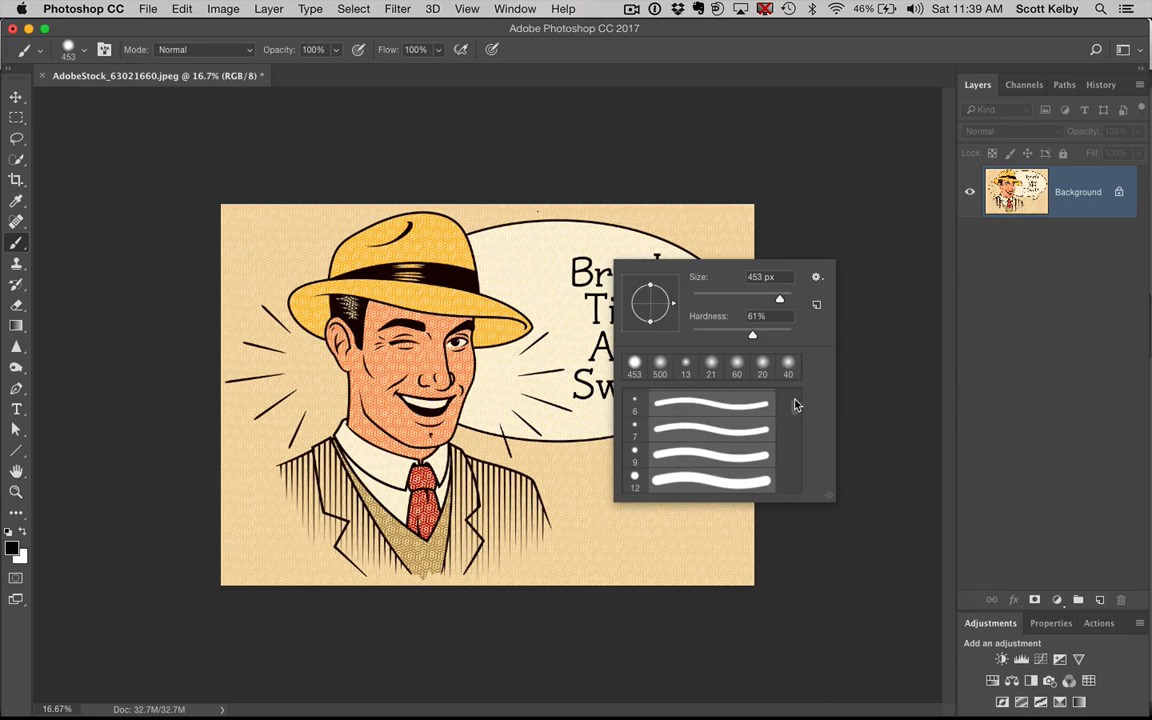
{"action": "left_click", "coordinate": [762, 364]}
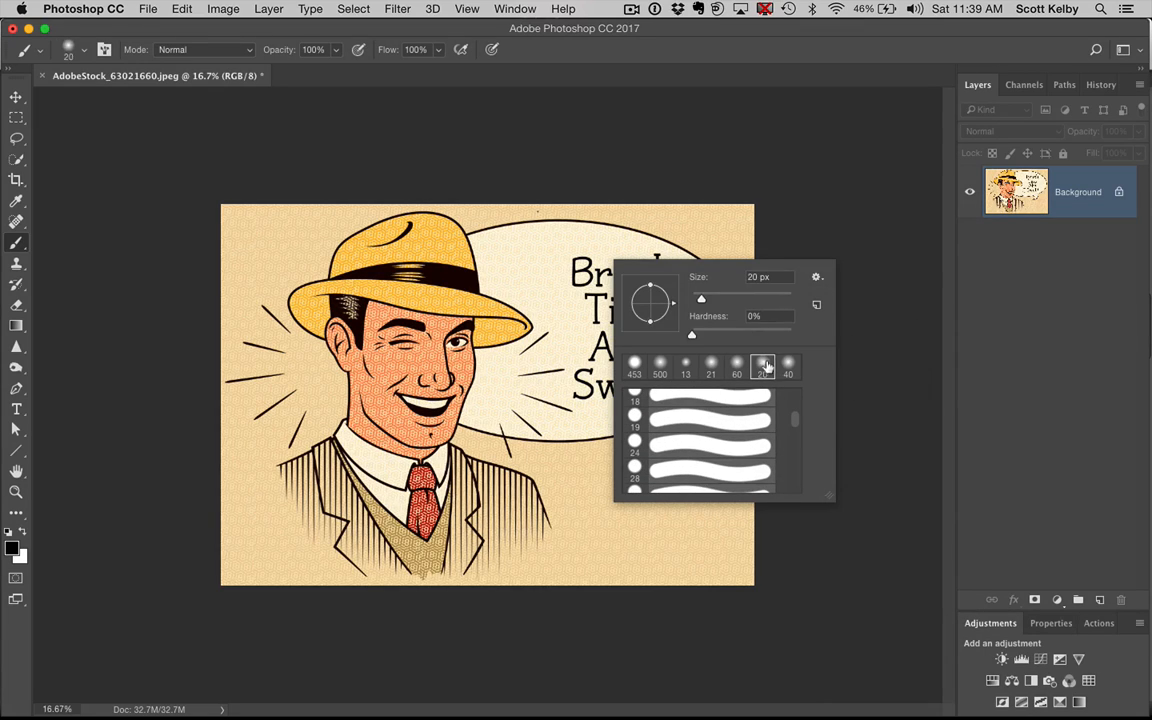
{"action": "left_click", "coordinate": [659, 363]}
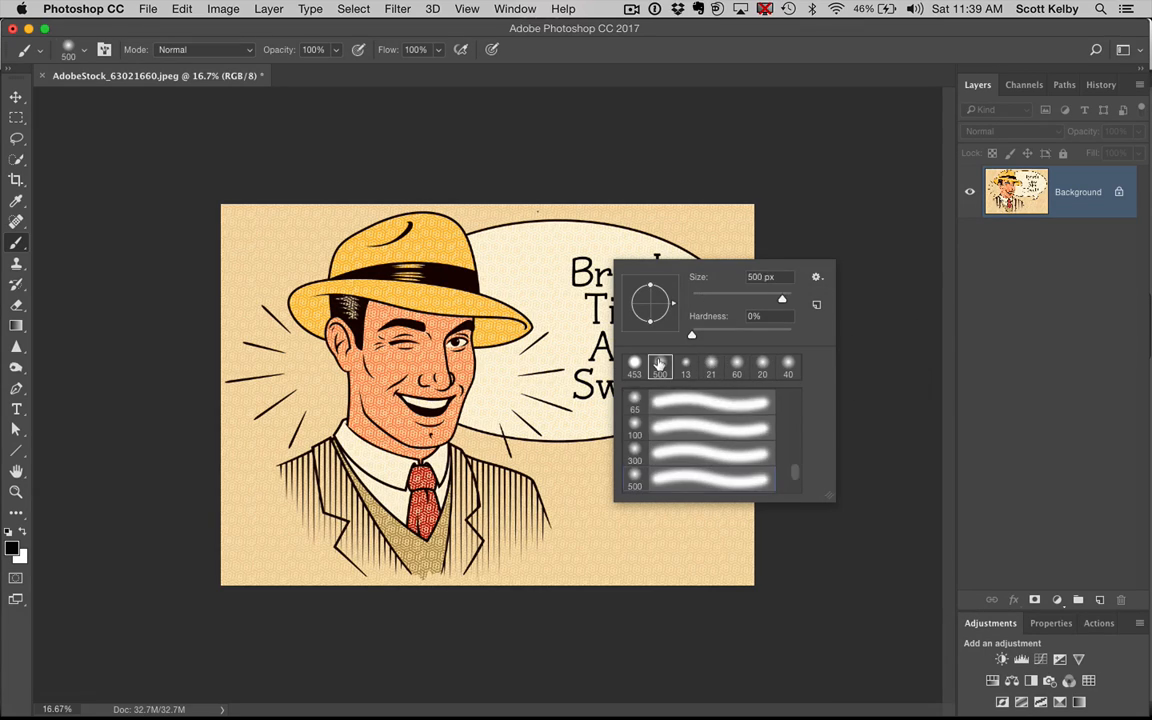
{"action": "left_click", "coordinate": [761, 365]}
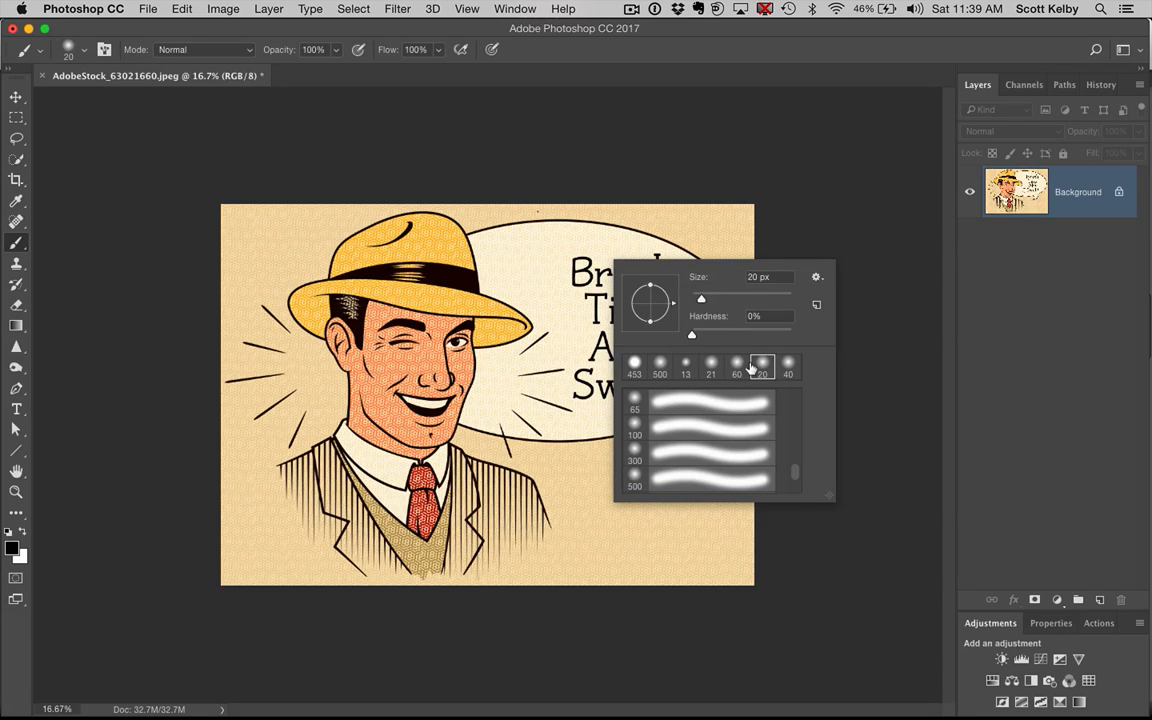
{"action": "left_click", "coordinate": [736, 363]}
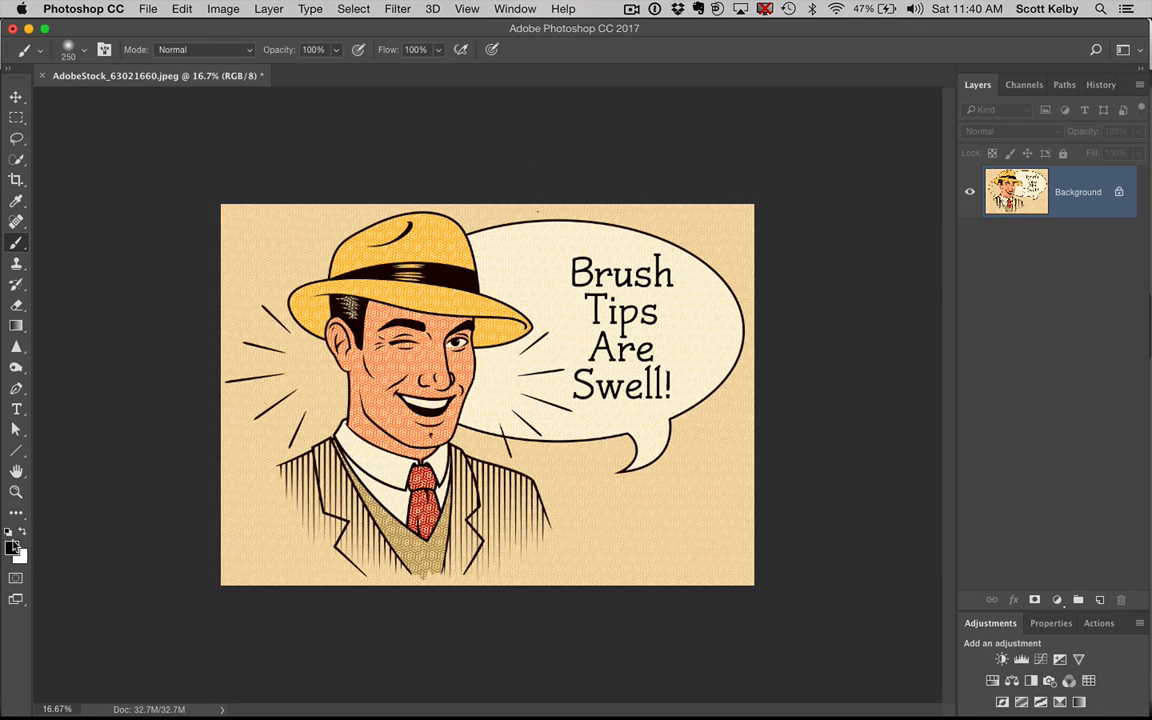
Sample the hat's yellow-orange as the foreground paint colour.
{"action": "left_click", "coordinate": [7, 542]}
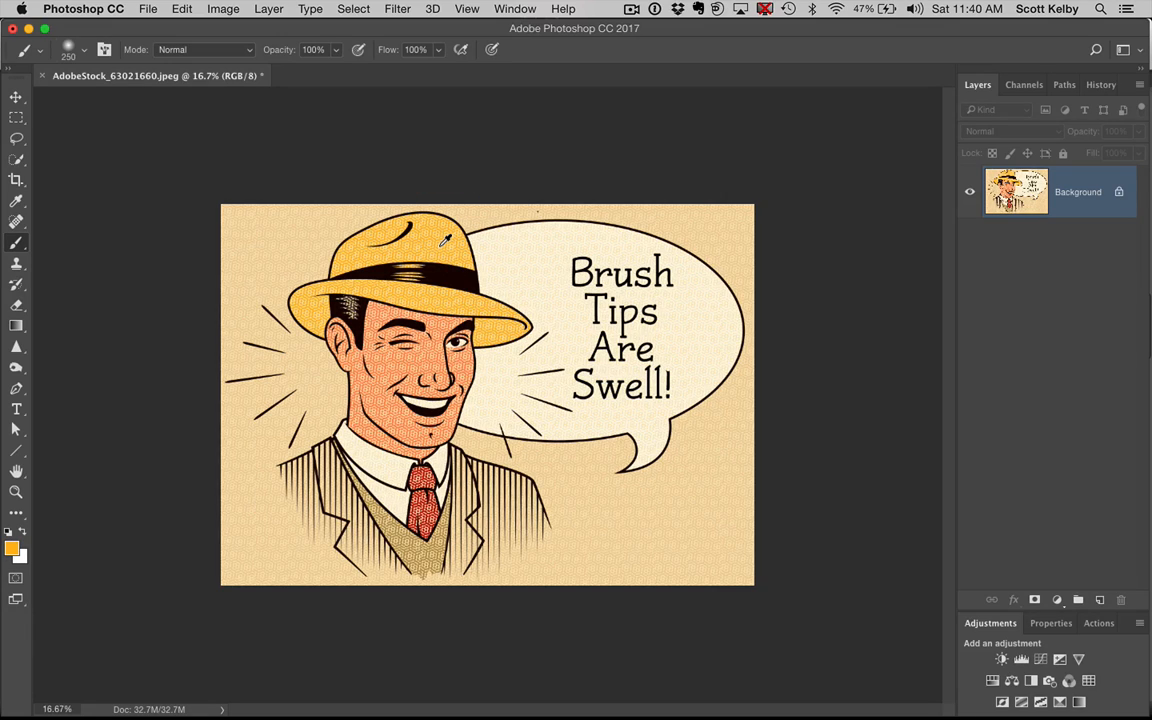
Paint a soft yellow stroke across 'Brush Tips' and a cream stroke downward beneath 'Swell'.
{"action": "left_click_drag", "start_coordinate": [540, 250], "coordinate": [618, 330]}
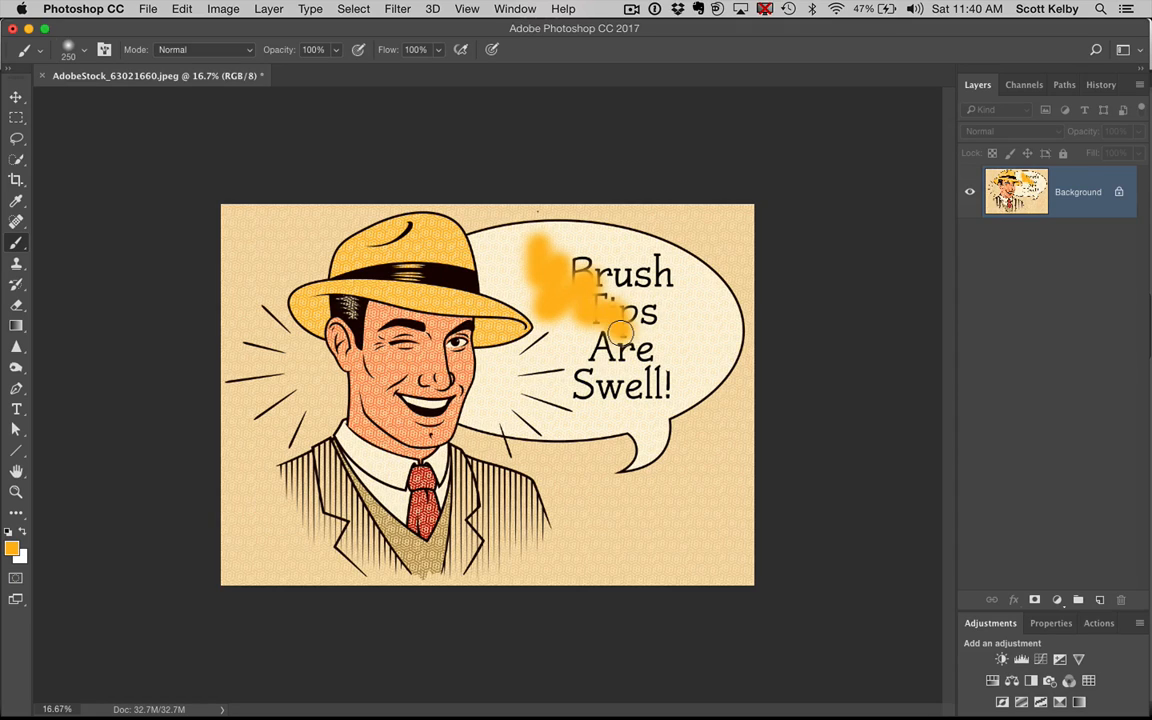
{"action": "mouse_move", "coordinate": [540, 398]}
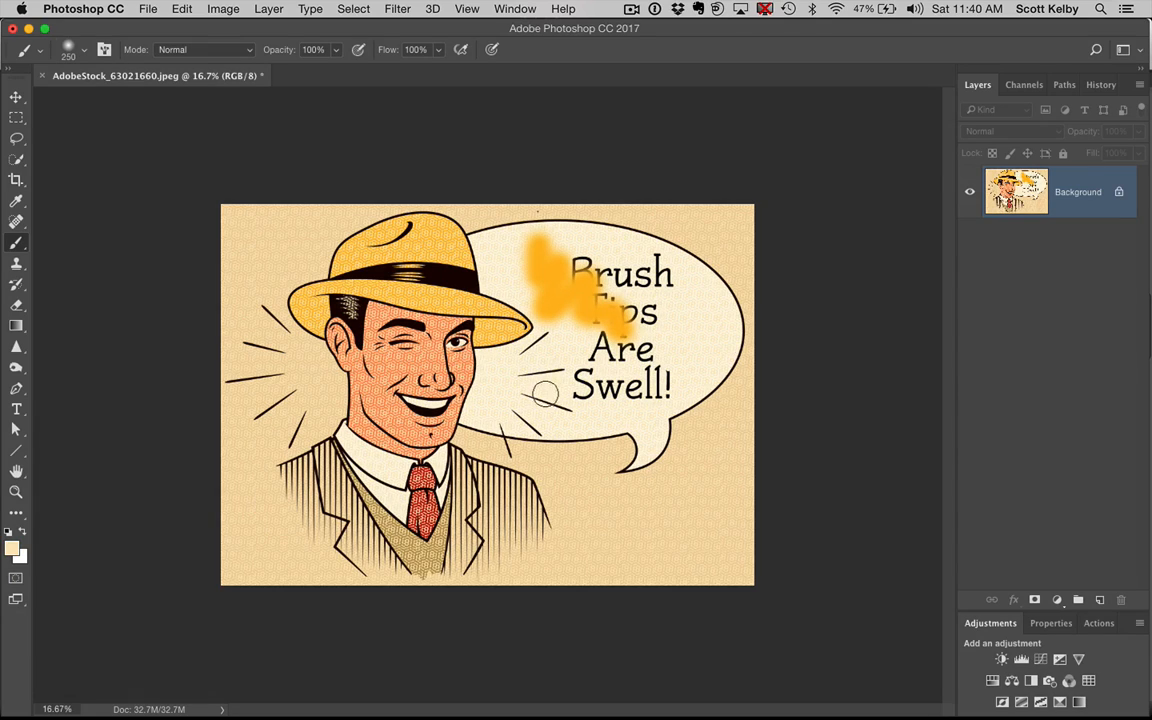
{"action": "left_click_drag", "start_coordinate": [550, 410], "coordinate": [590, 540]}
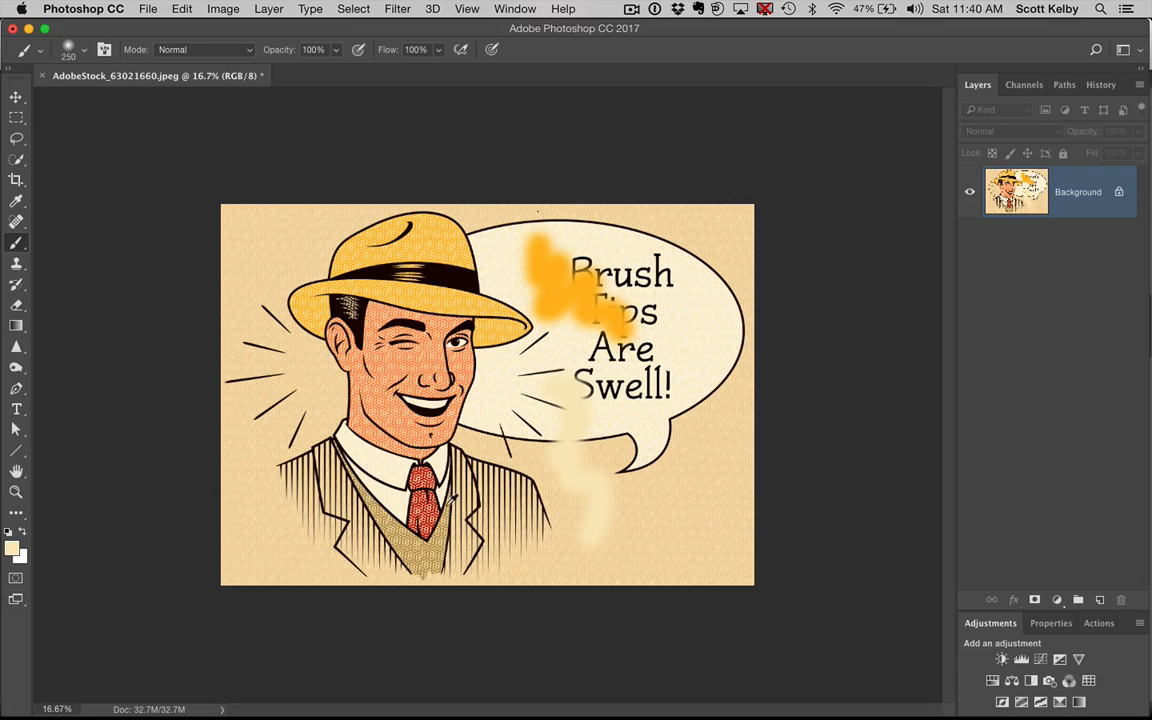